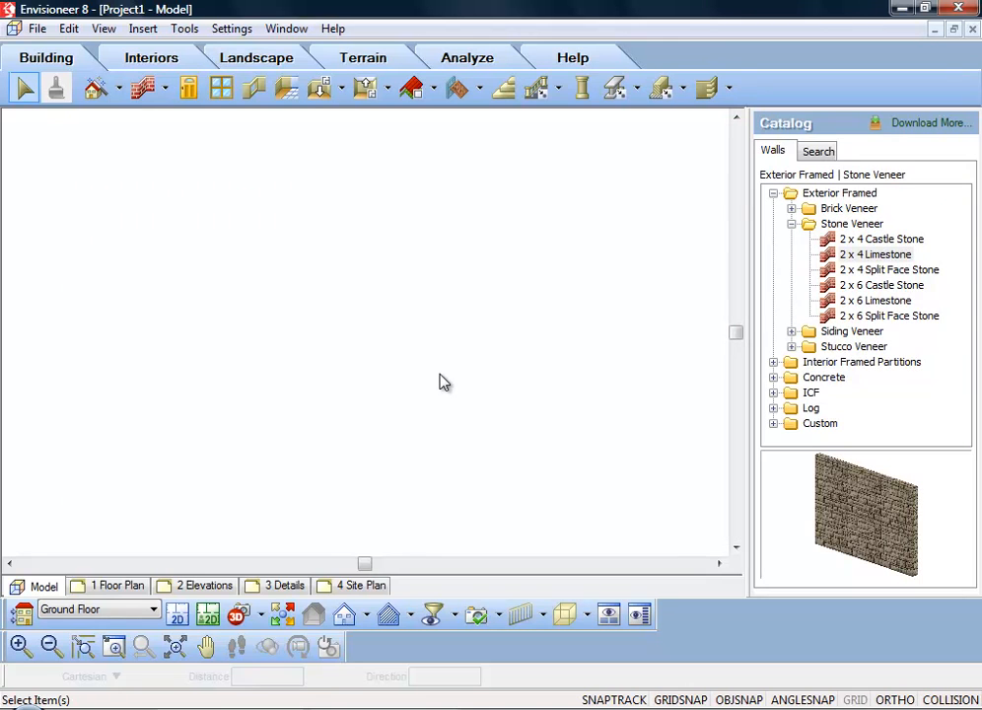
- Import the Cudmore.pdf floor plan from the Desktop via File > Import PDF File
click(37, 27)
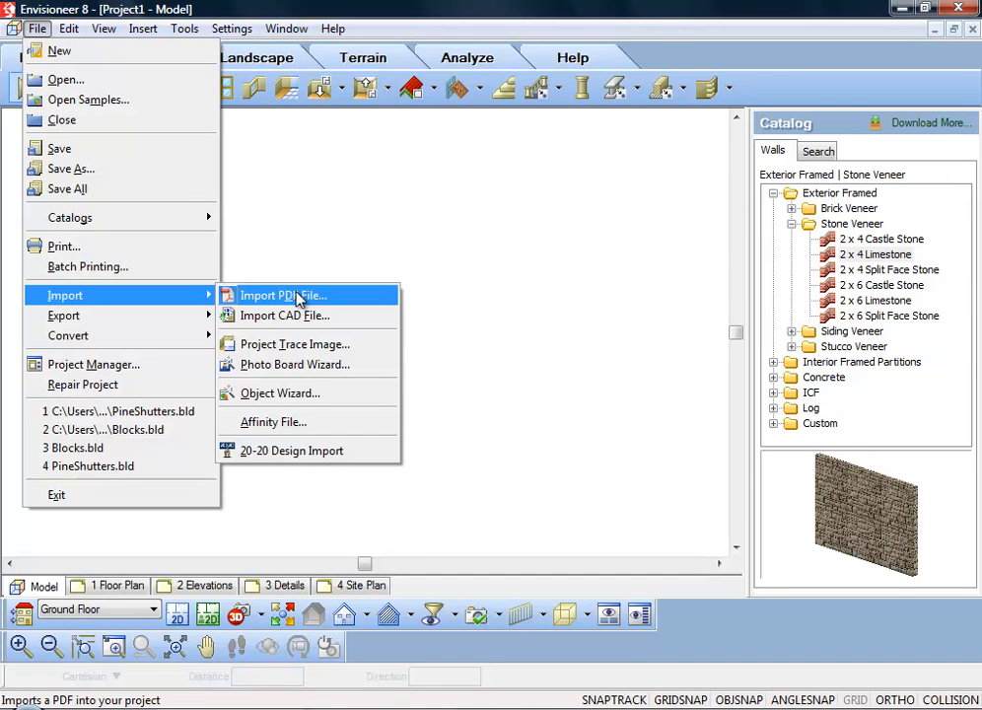
click(283, 295)
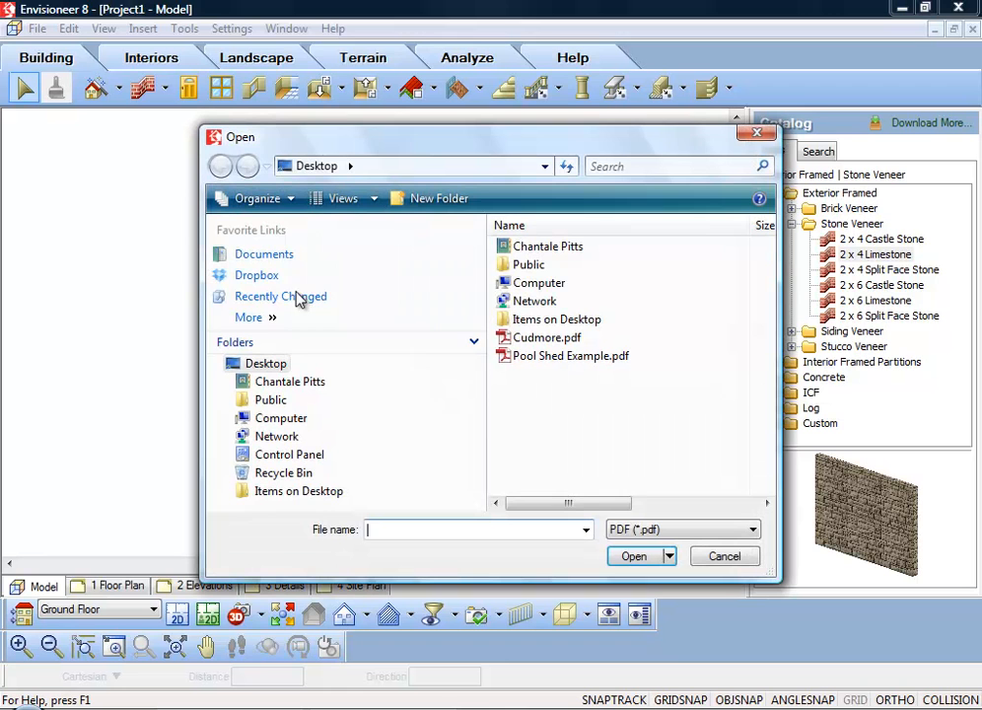
click(547, 337)
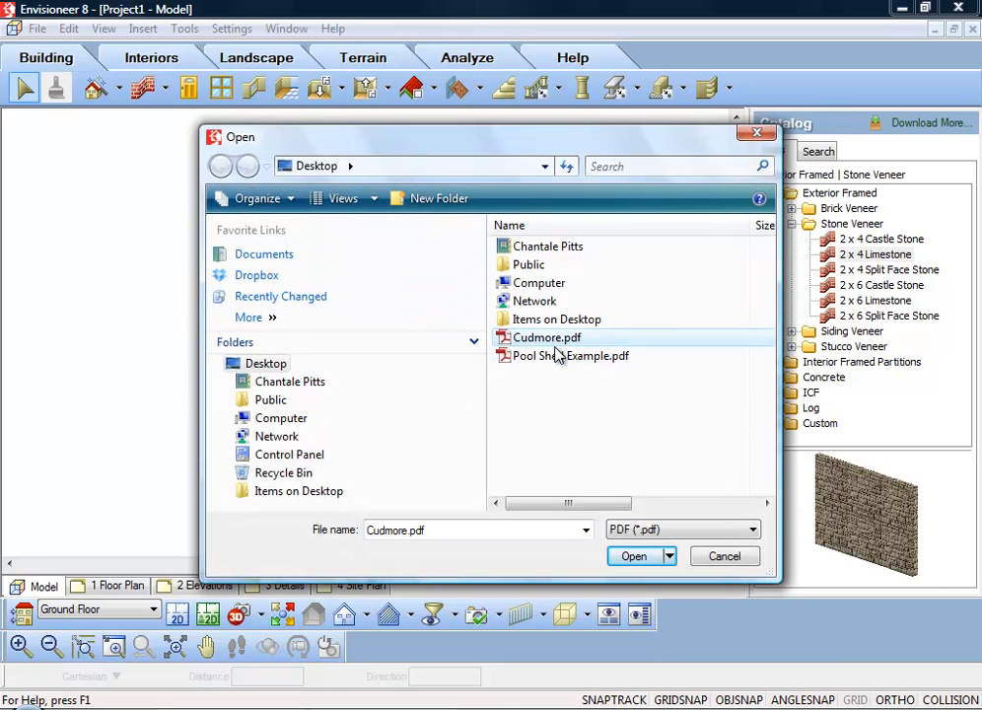
click(633, 556)
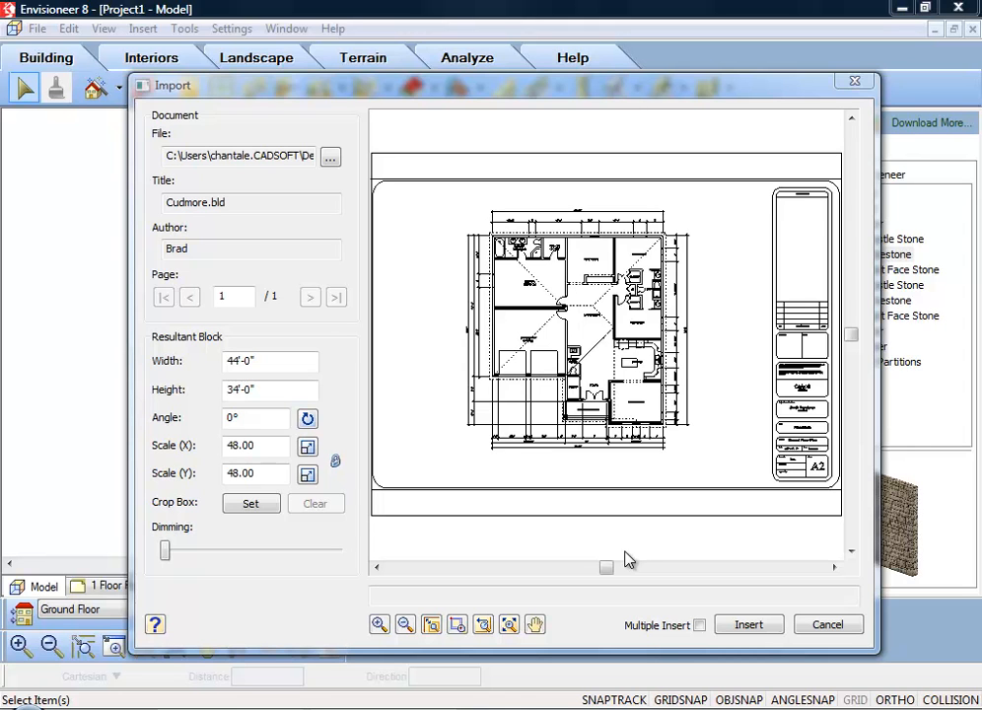
mouse_move(629, 557)
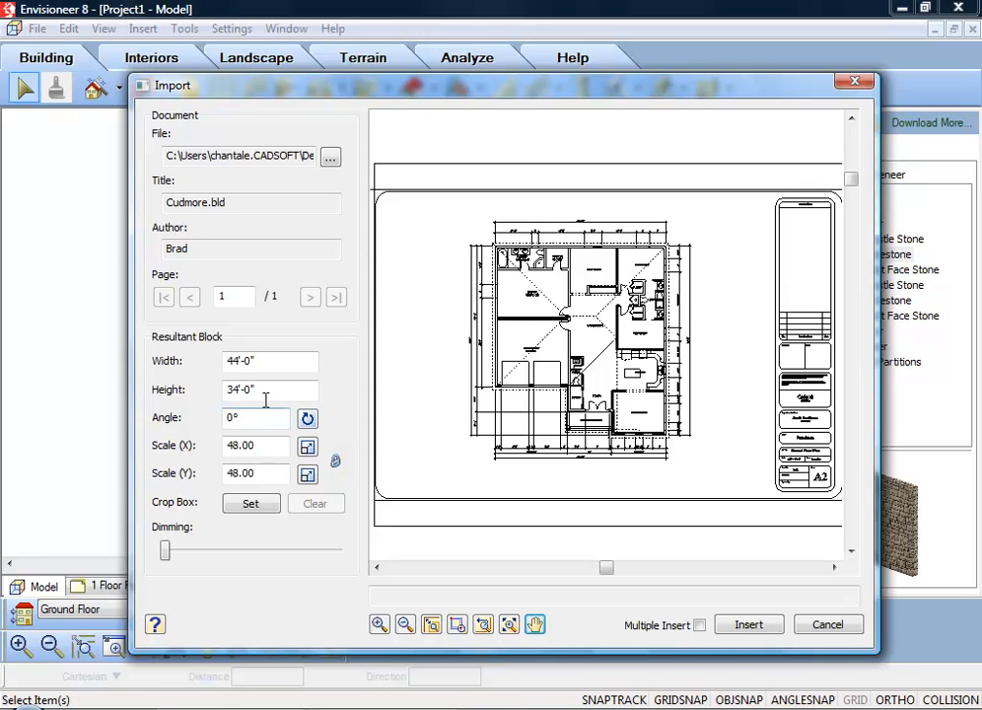
click(267, 388)
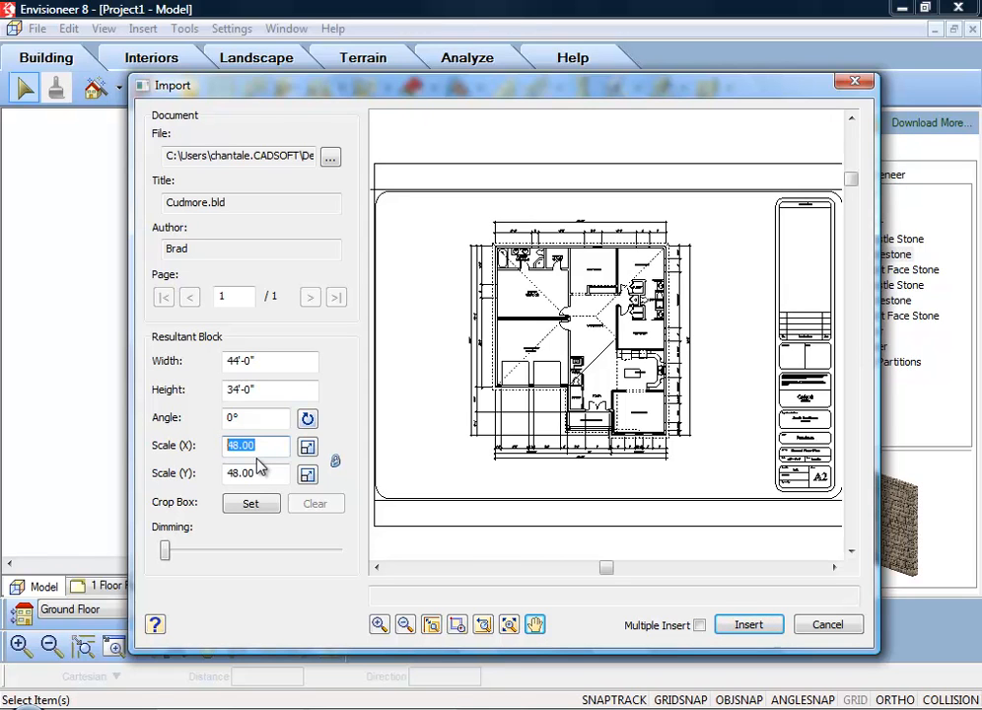
mouse_move(333, 414)
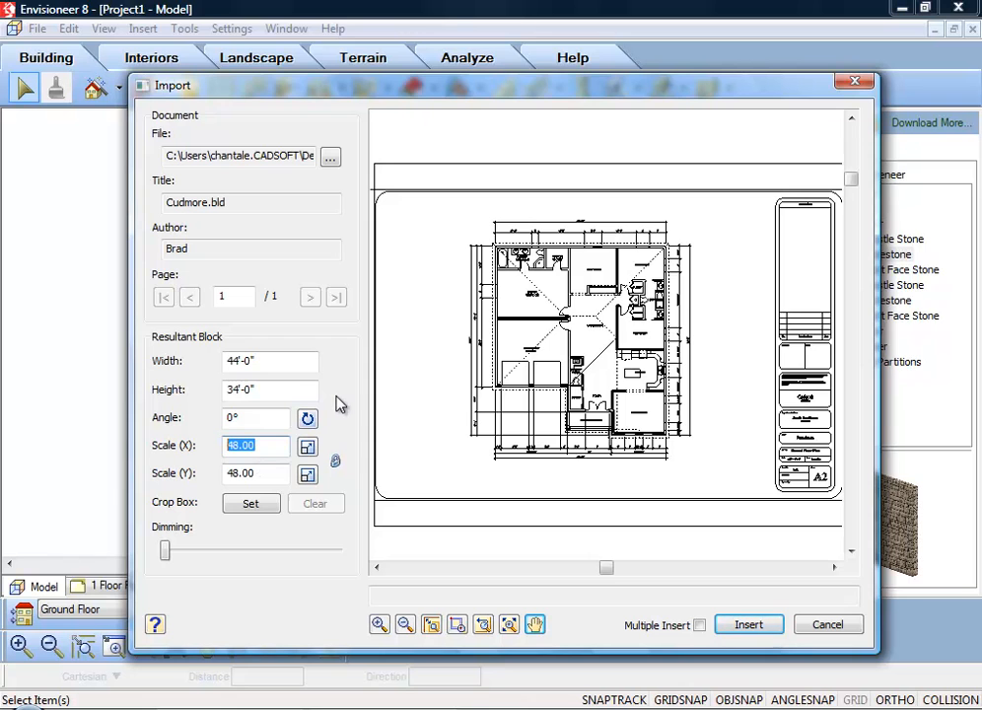
mouse_move(200, 476)
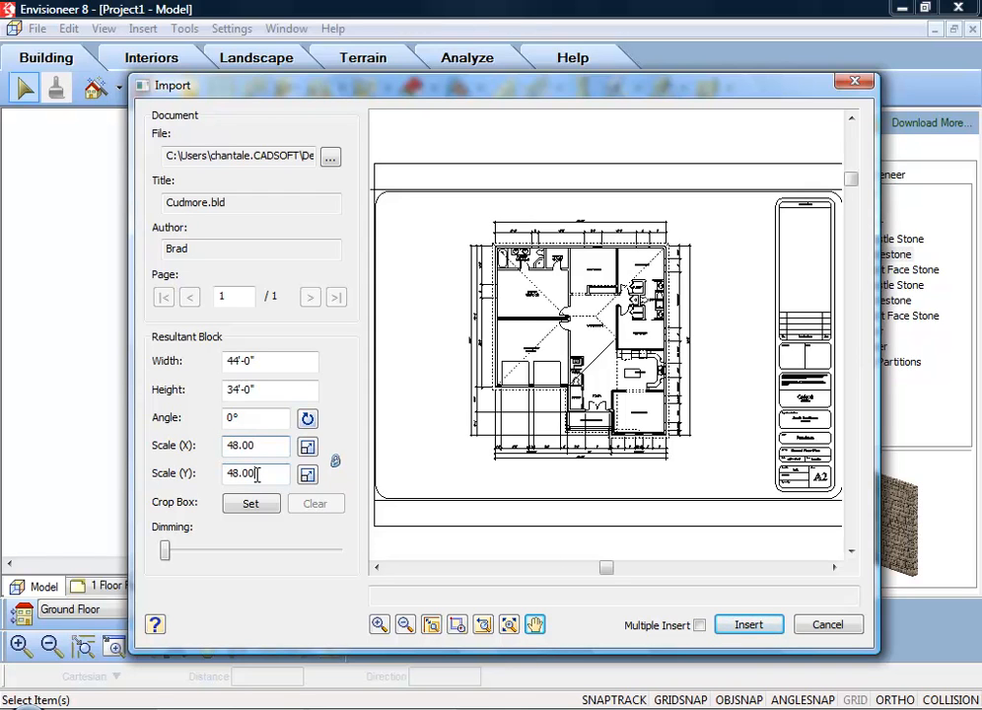
mouse_move(345, 486)
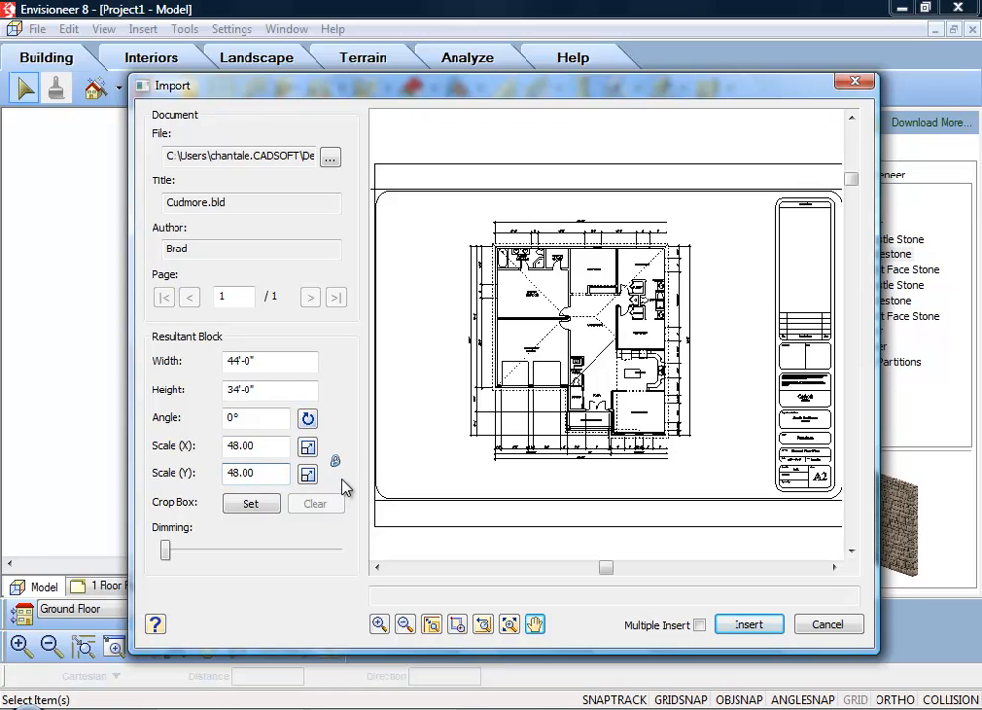
mouse_move(335, 460)
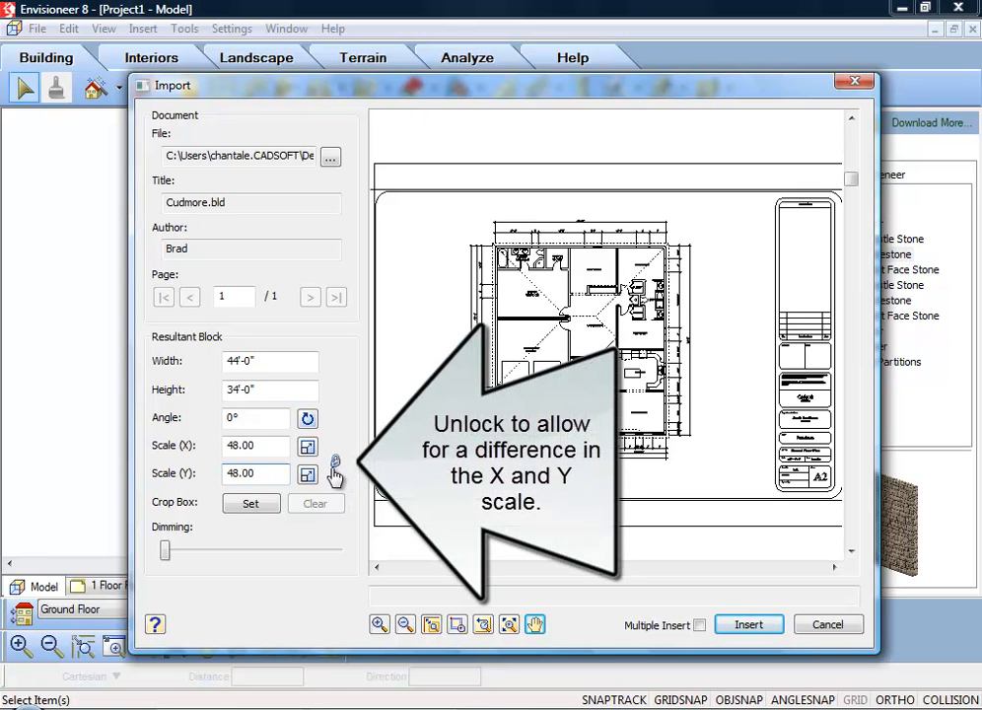
mouse_move(335, 463)
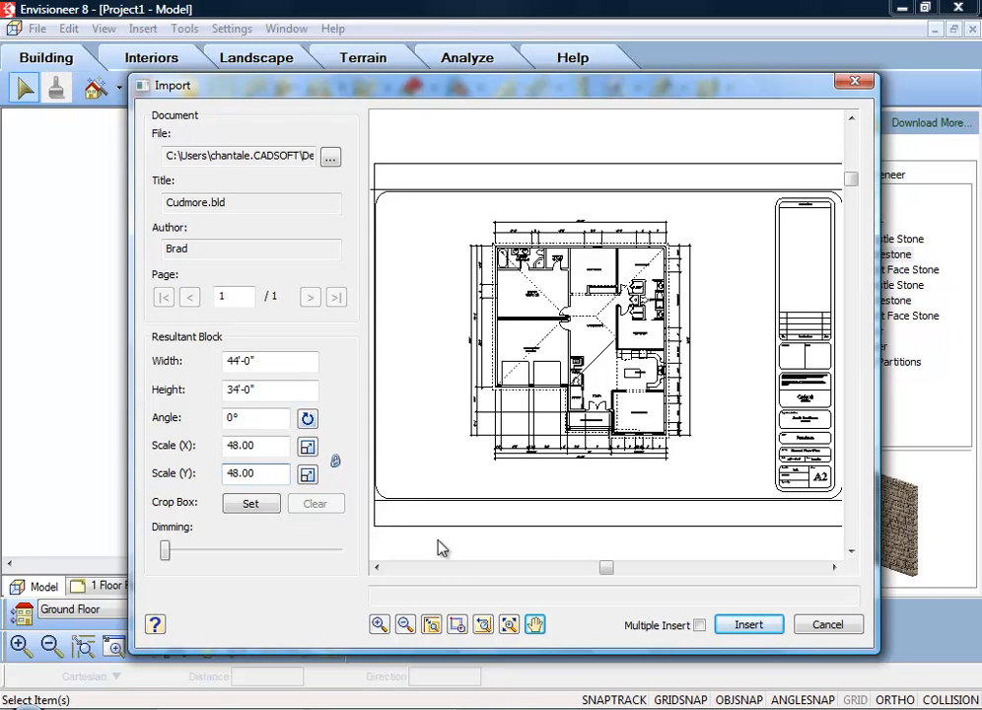
mouse_move(457, 625)
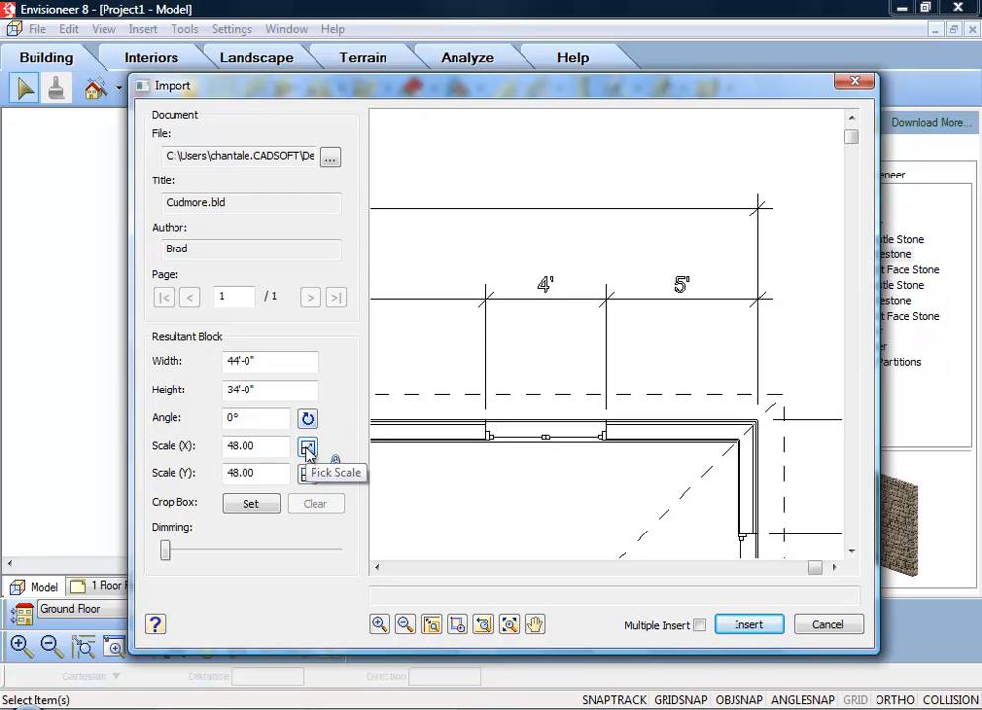
- Scale the plan by reference using the 5' dimension line, giving scale 152.54
click(307, 448)
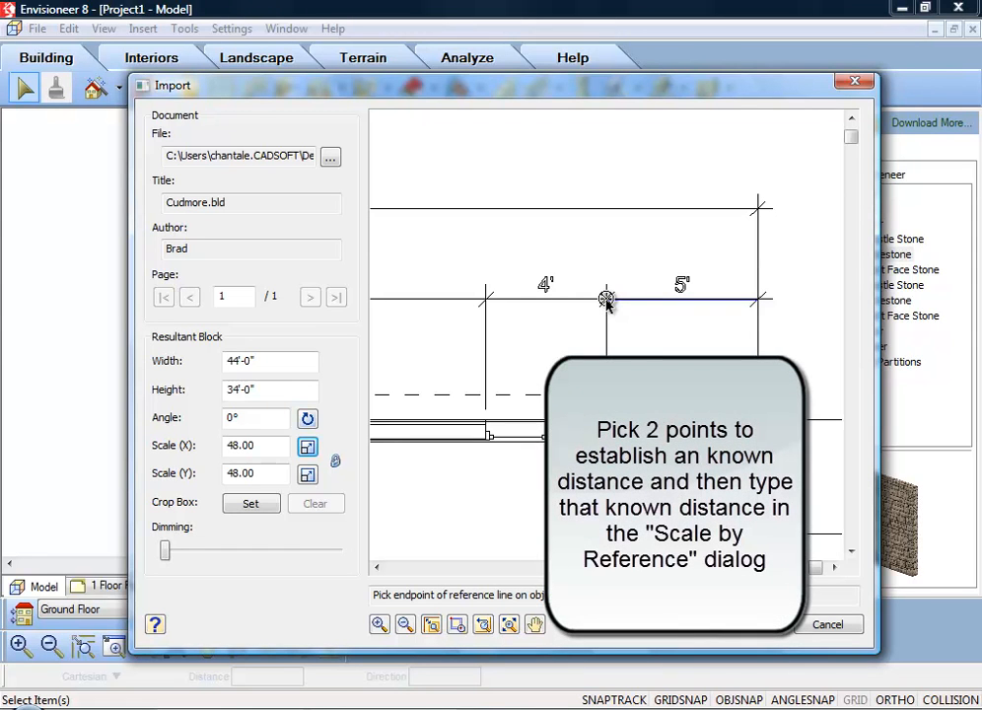
click(606, 299)
text(5')
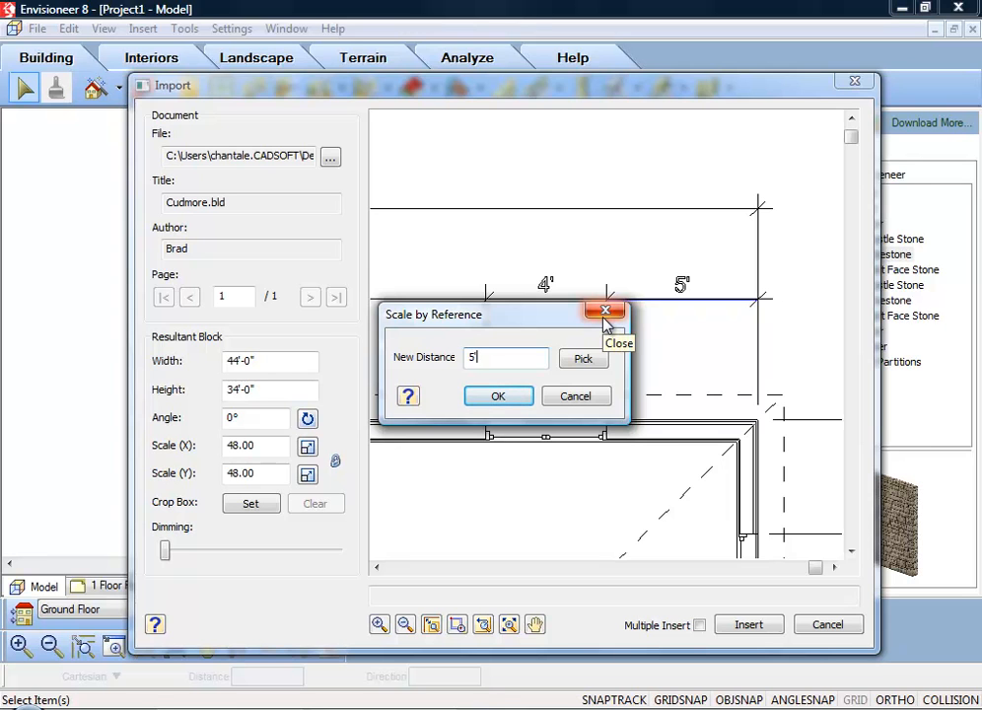
mouse_move(497, 395)
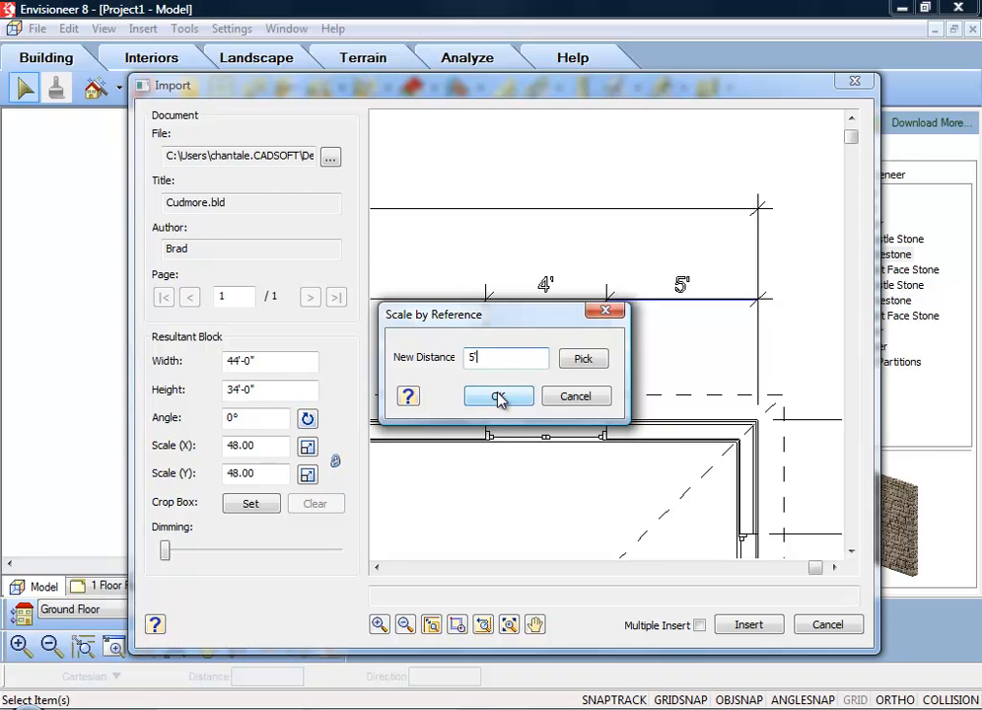
click(498, 395)
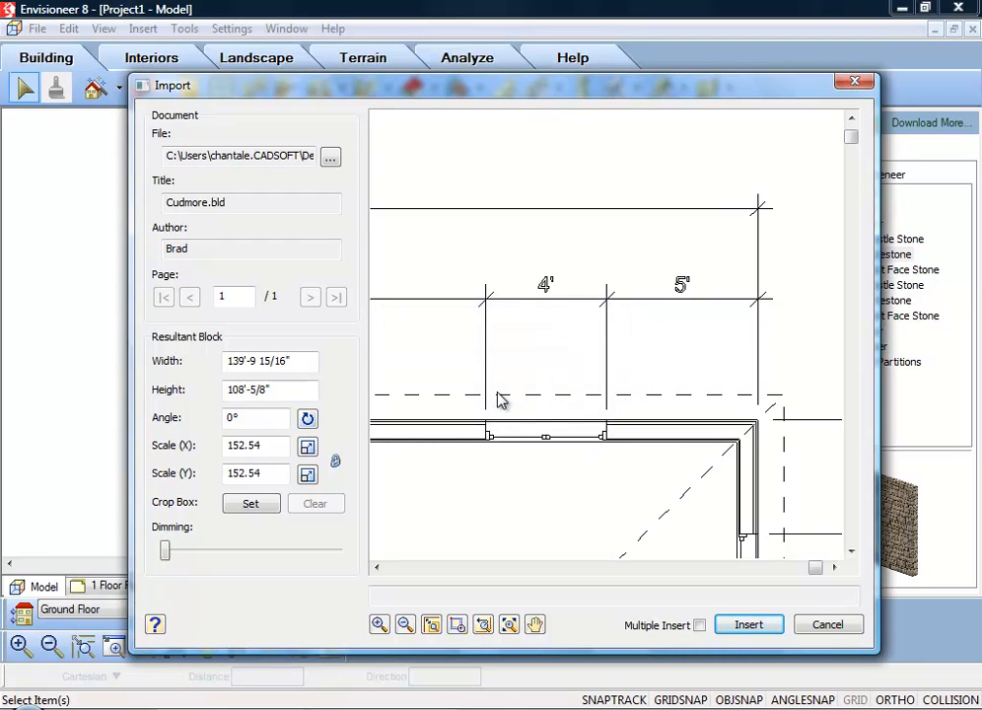
mouse_move(332, 456)
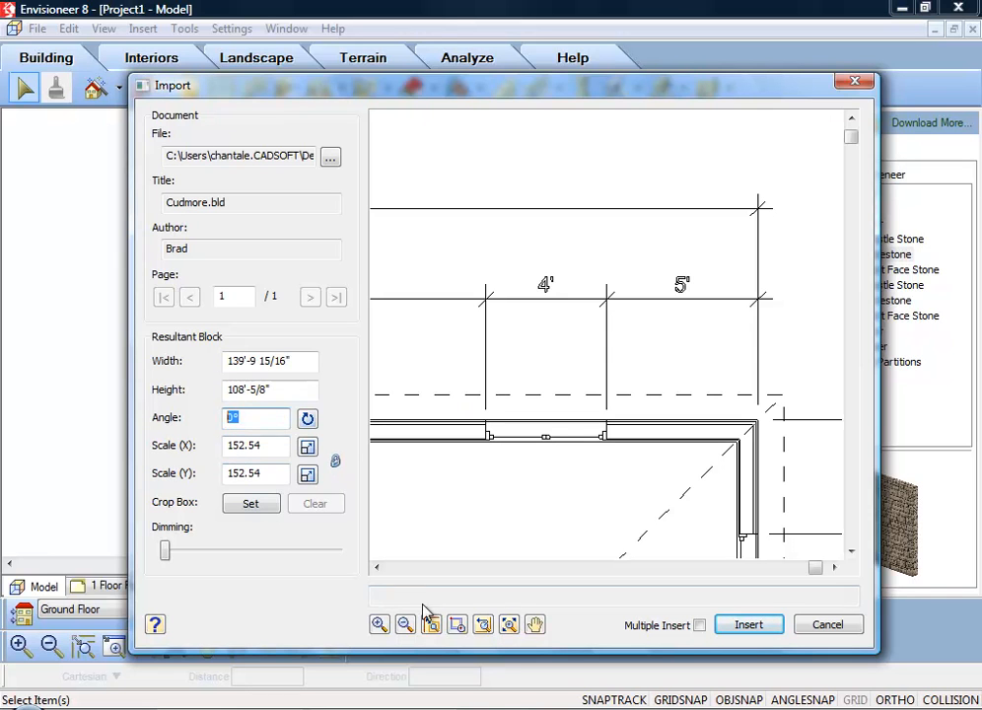
- Zoom the import preview to extents to show the whole Cudmore sheet
click(483, 624)
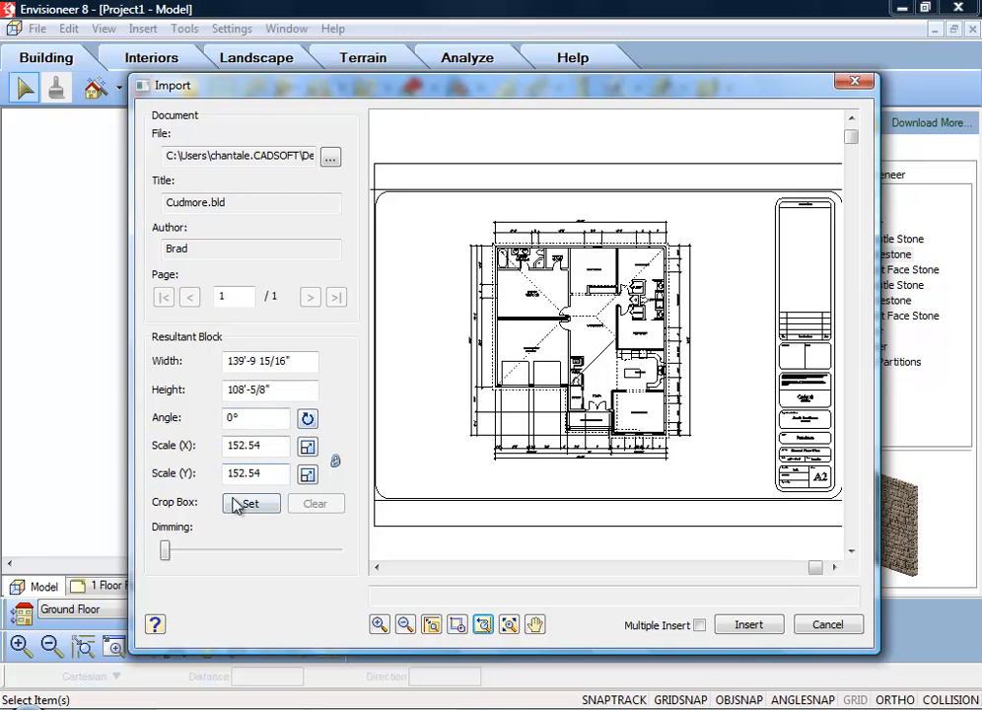
- Set a crop box around the floor plan, excluding the title block
click(251, 504)
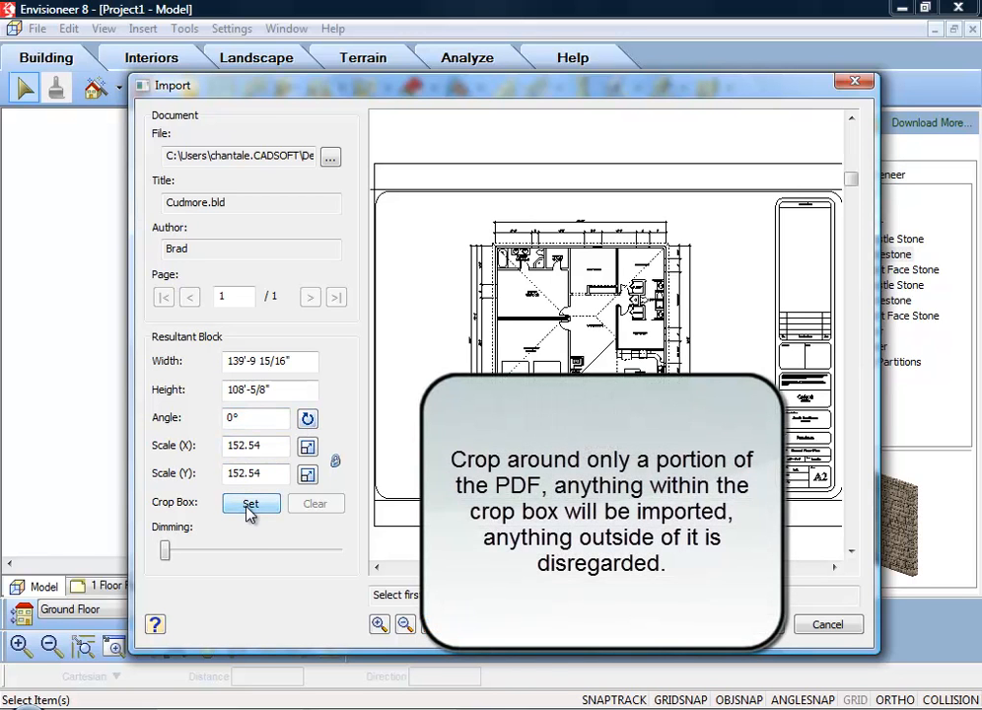
click(251, 504)
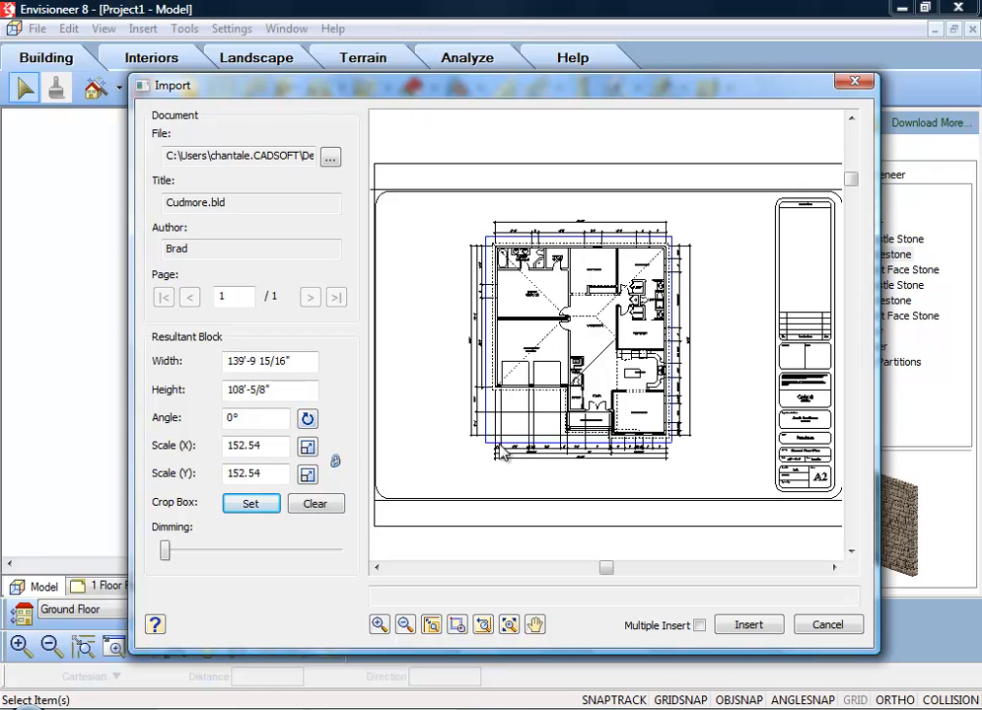
mouse_move(715, 385)
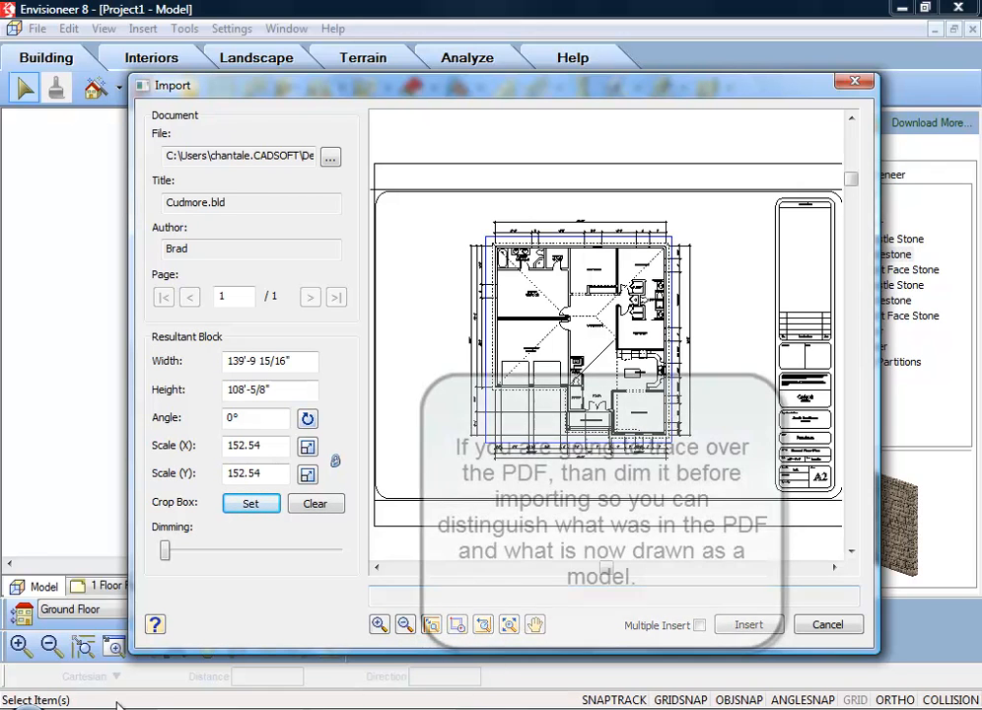
- Drag the Dimming slider to settle at 67%
drag(165, 550, 188, 550)
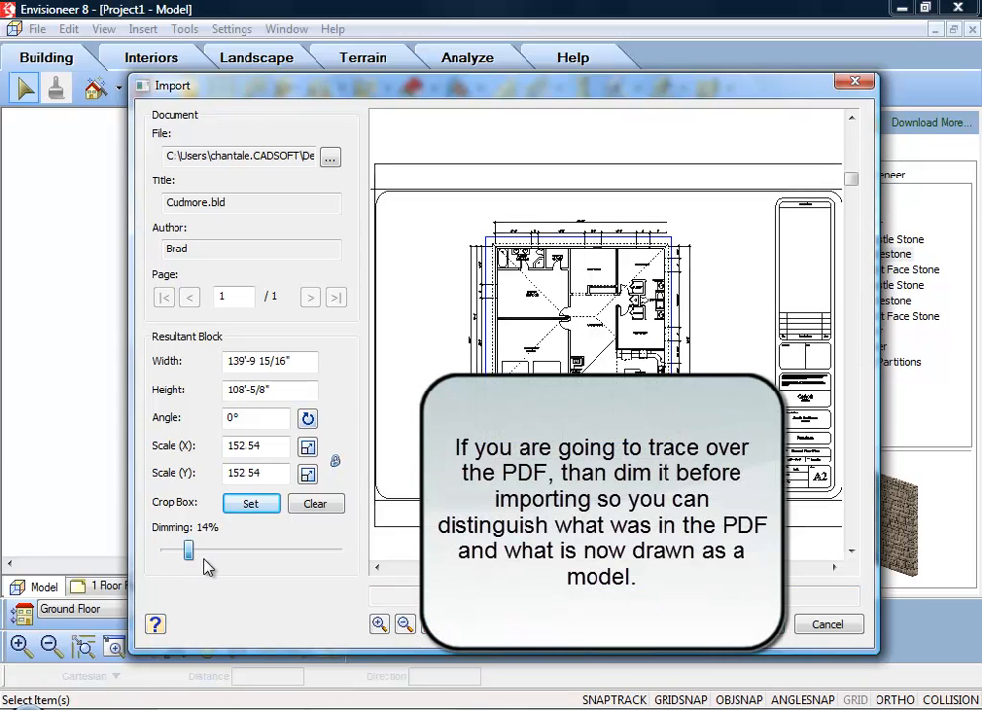
drag(189, 550, 280, 550)
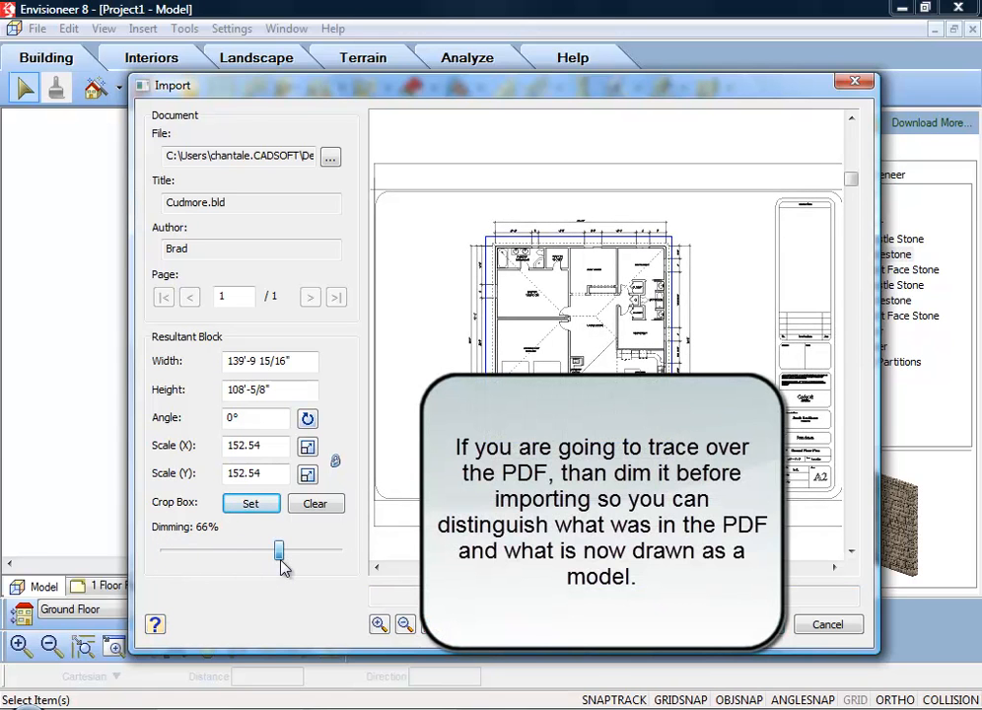
drag(279, 549, 284, 550)
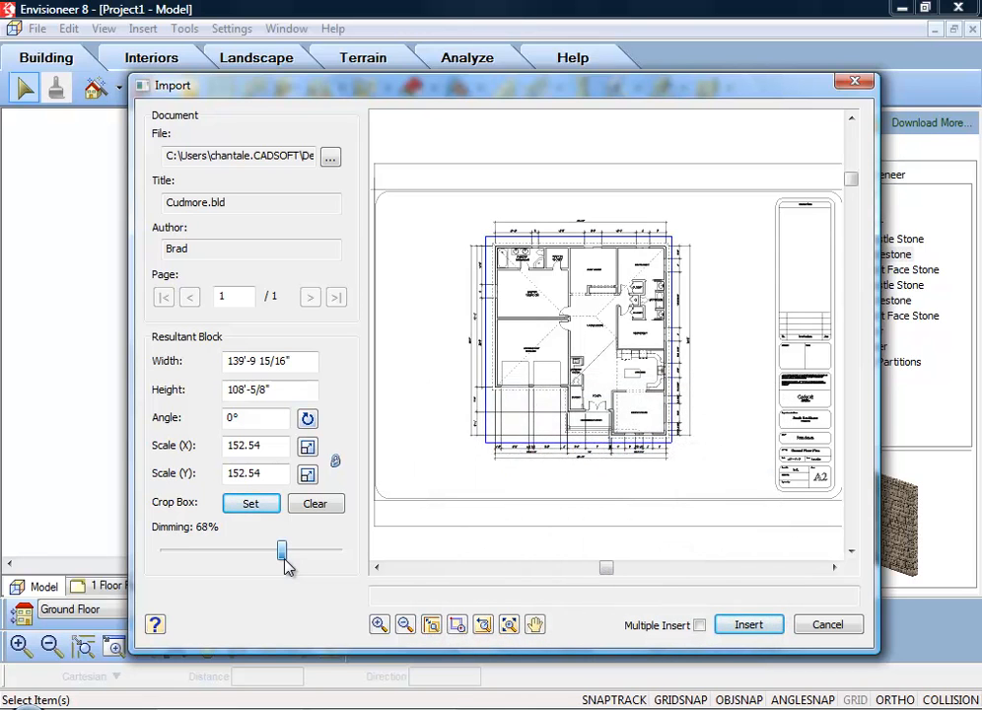
drag(283, 550, 281, 550)
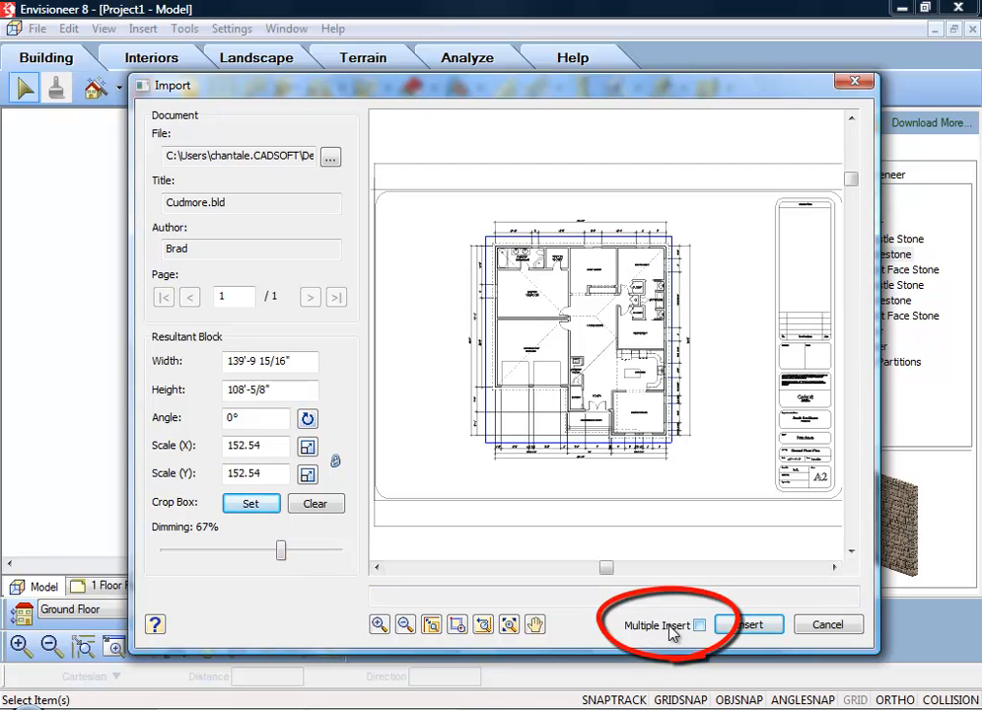
mouse_move(650, 634)
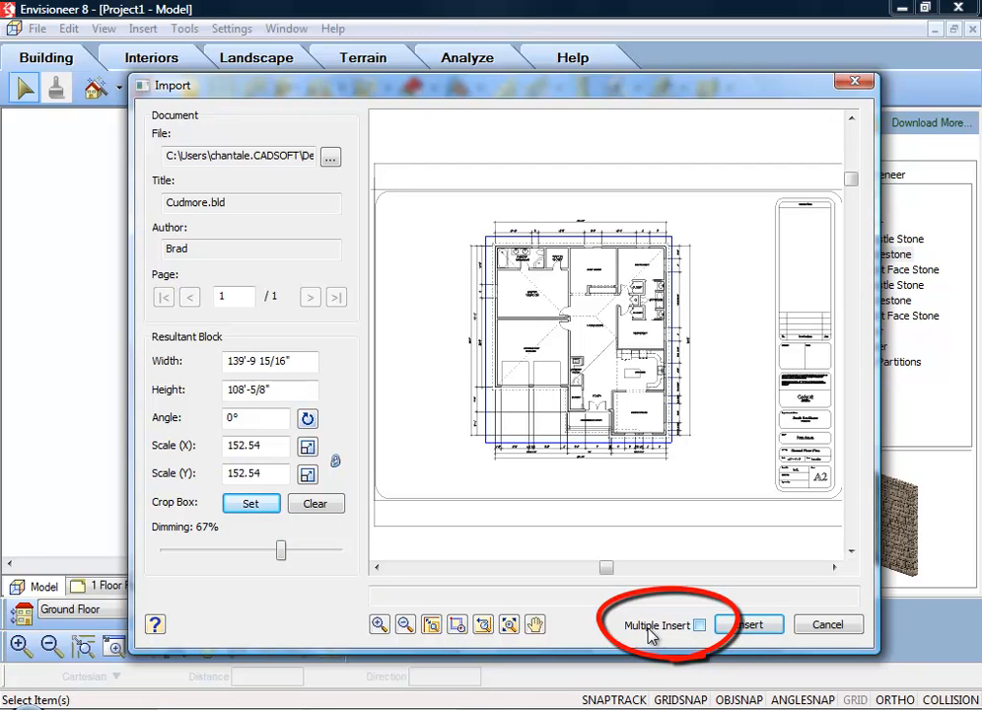
mouse_move(675, 636)
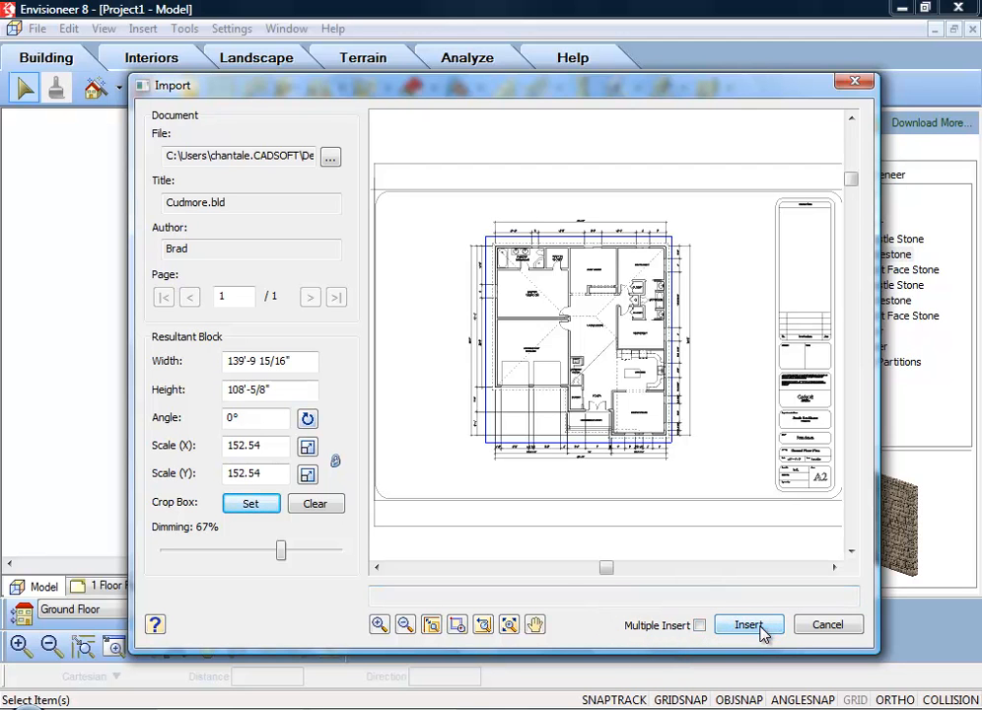
- Insert the cropped, dimmed Cudmore plan with Multiple Insert left unchecked
click(749, 624)
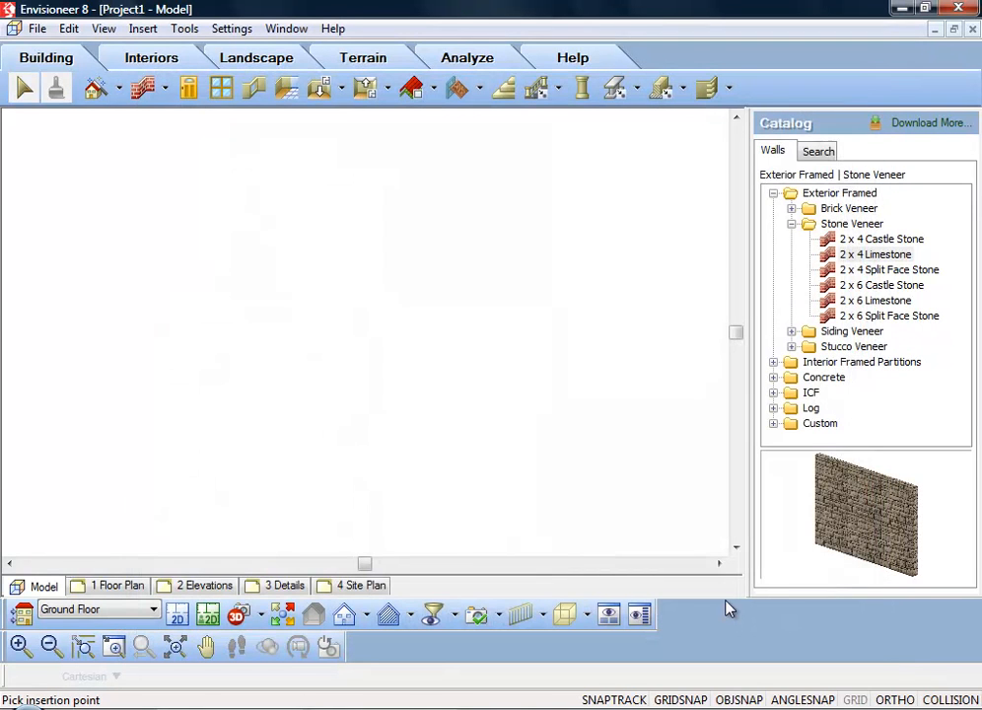